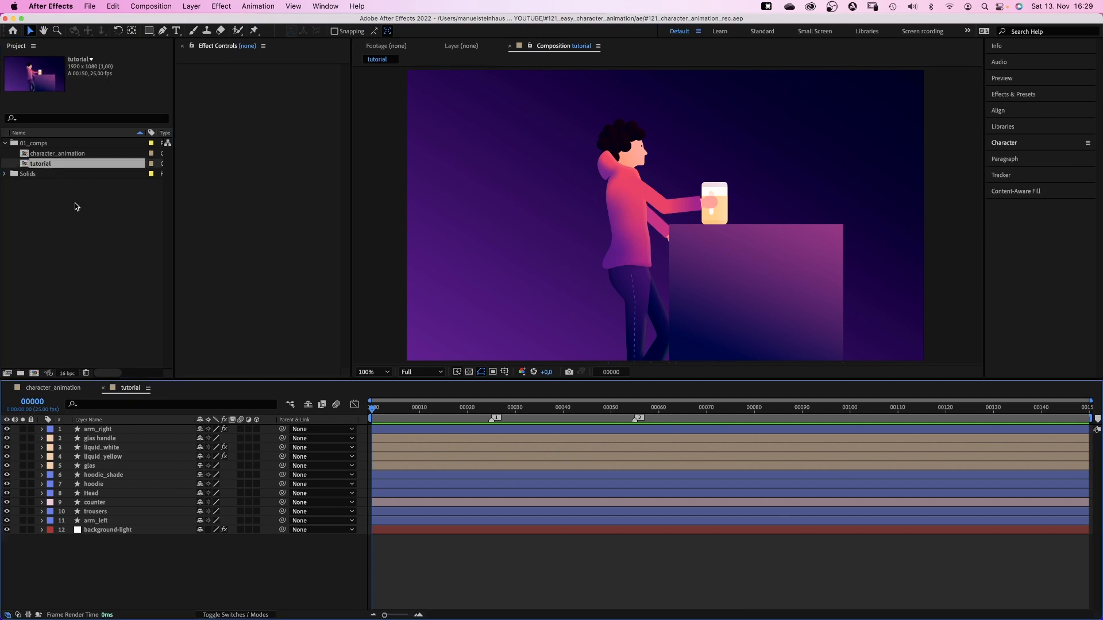
- Set arm_left's parent to 7. hoodie in the Parent & Link column
left_click(107, 529)
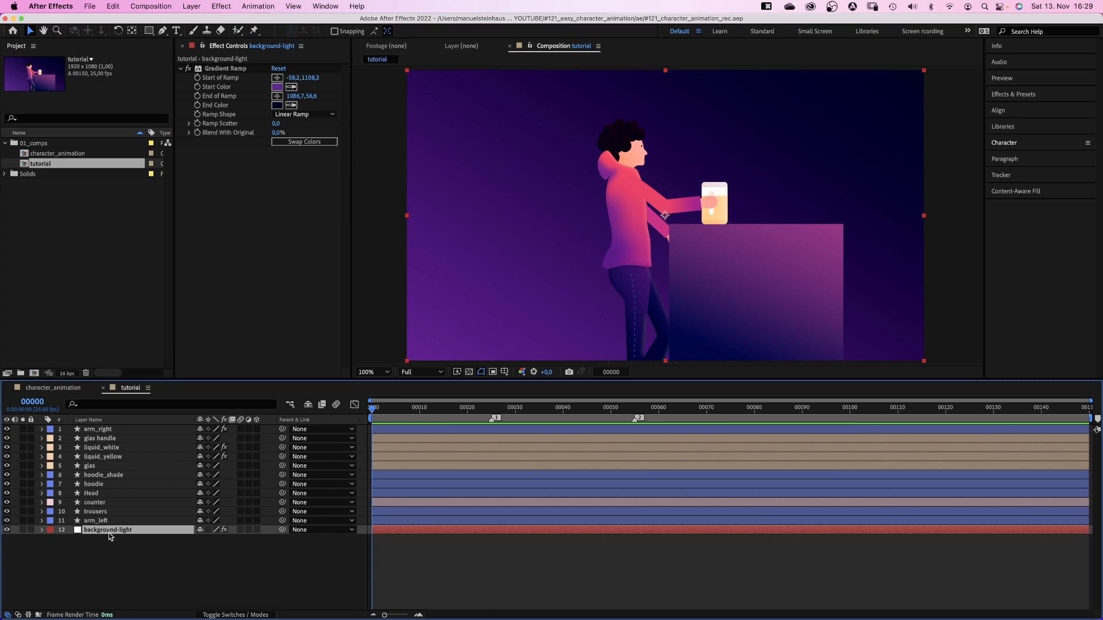
left_click(96, 521)
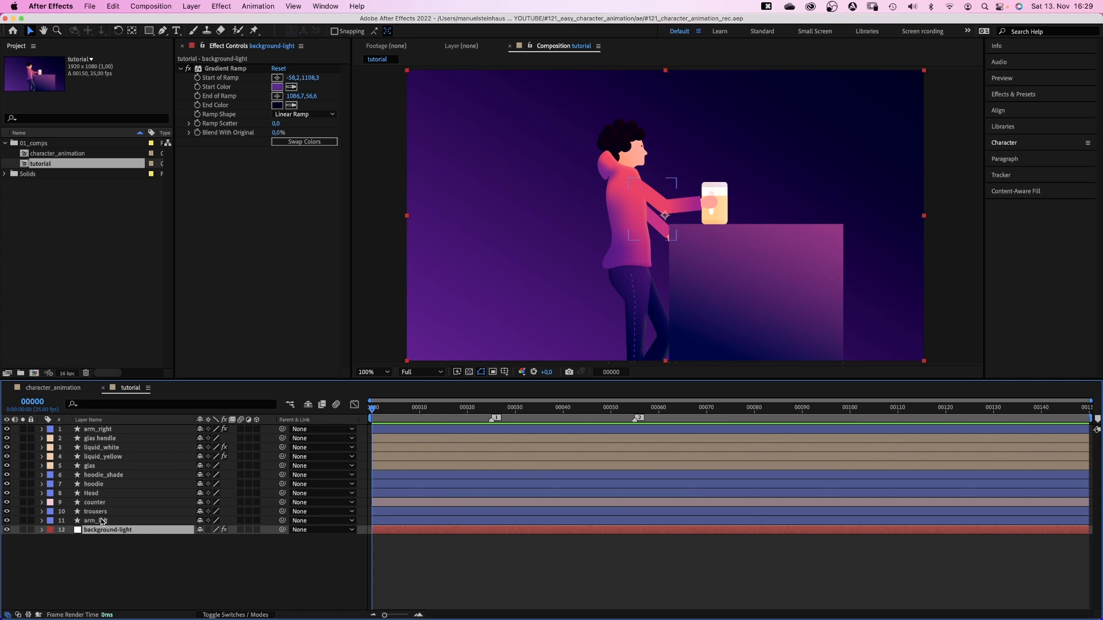
left_click(94, 521)
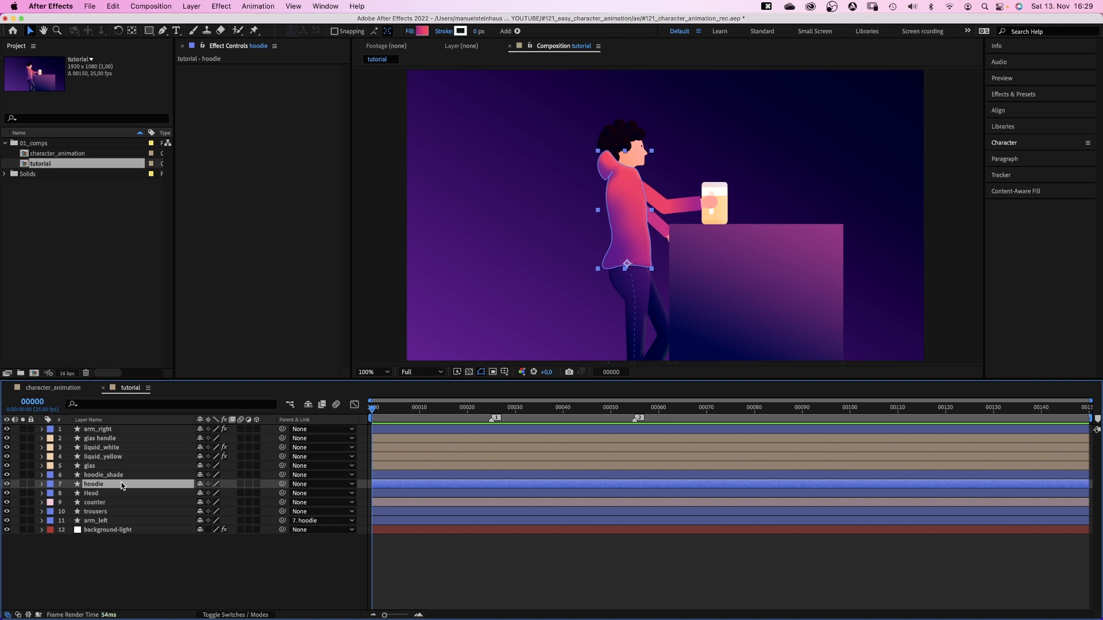
- Parent hoodie_shade and head to 7. hoodie via the Parent & Link dropdowns
left_click(103, 475)
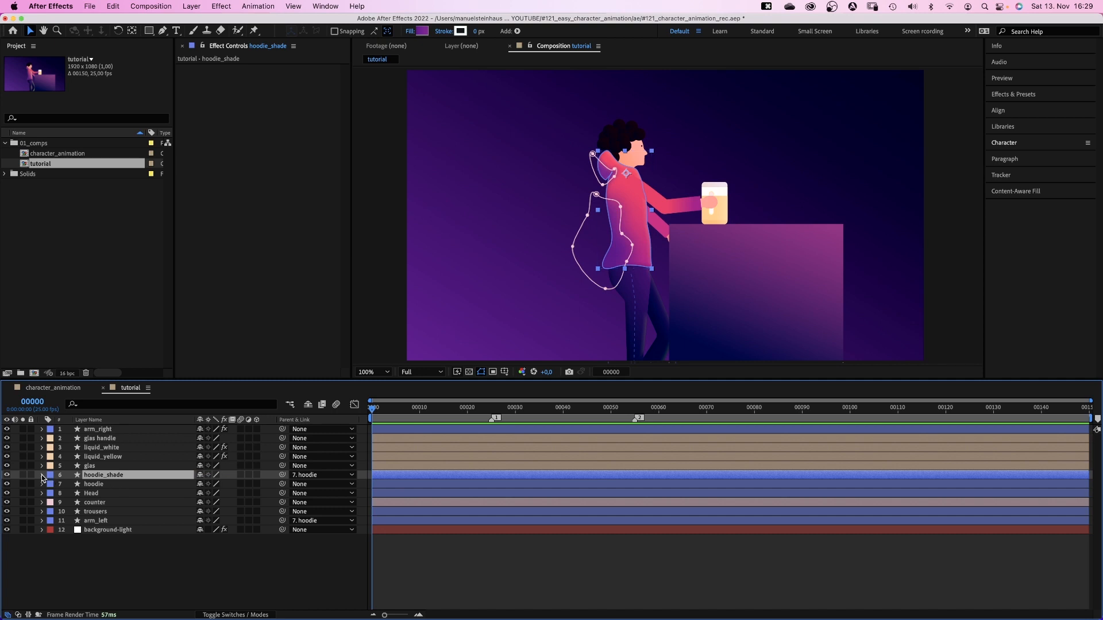
left_click(41, 475)
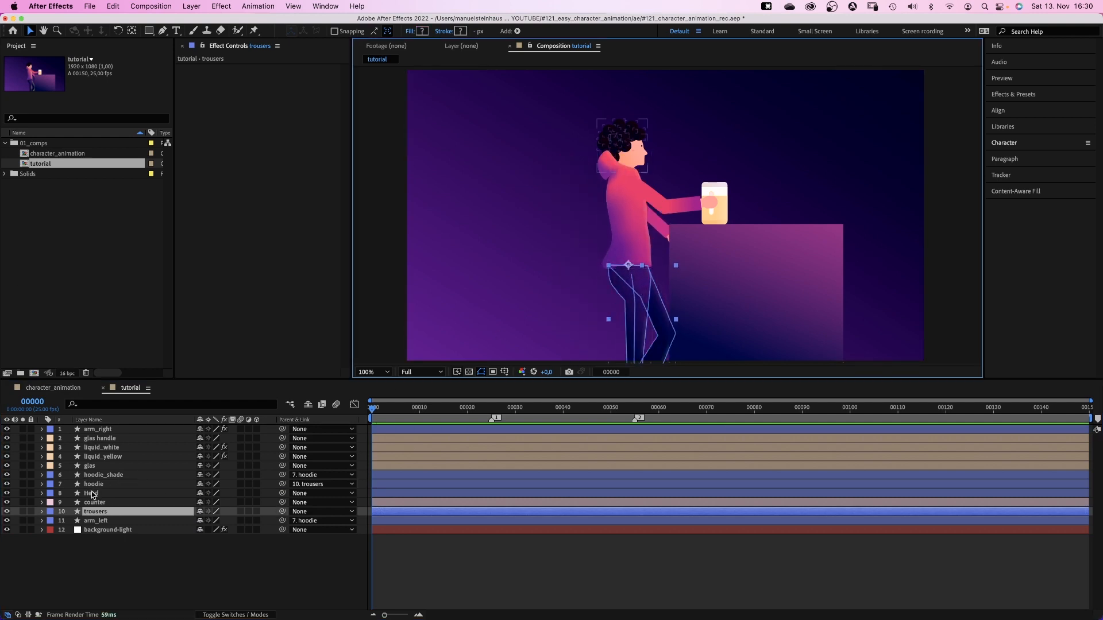
- Parent glas handle and both liquids to glas, pivot glas at the hand, parent arm_right to hoodie
left_click(92, 493)
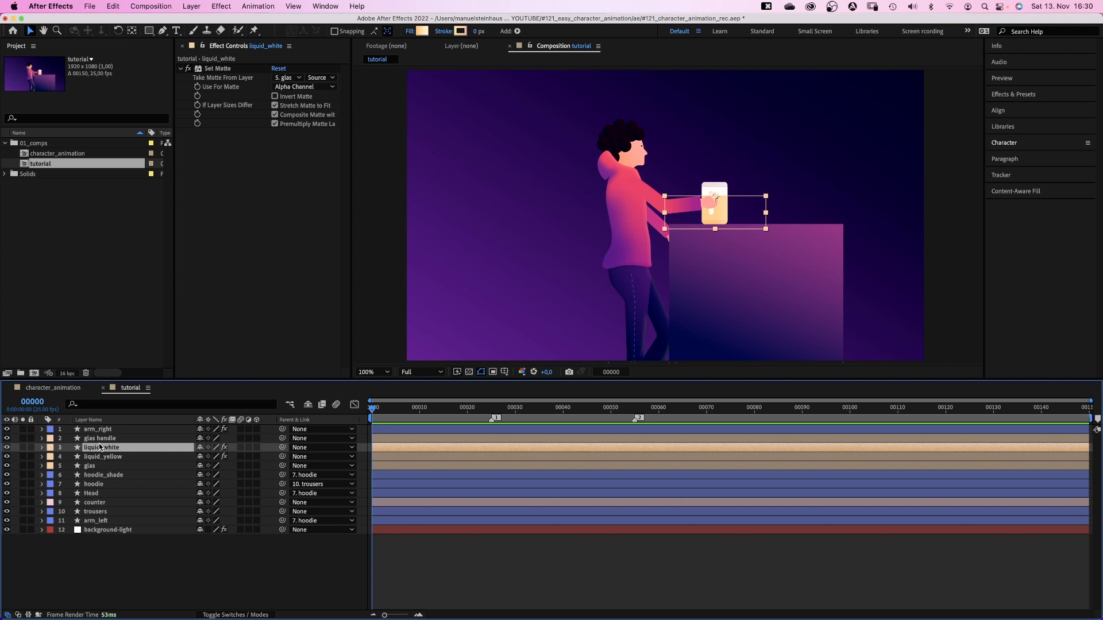
left_click(100, 438)
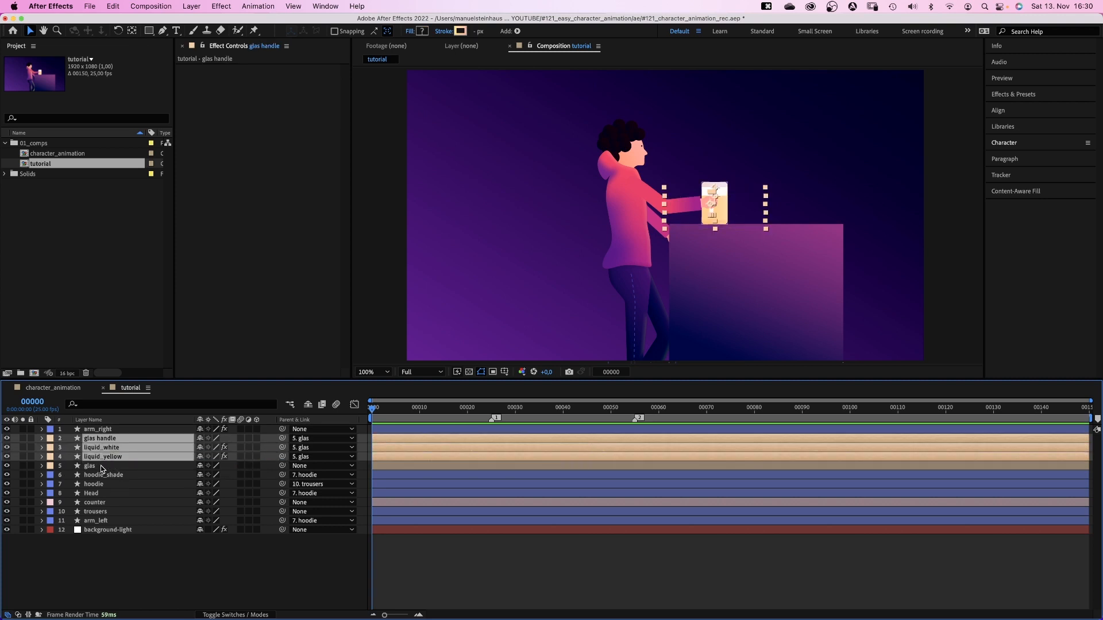
left_click(90, 466)
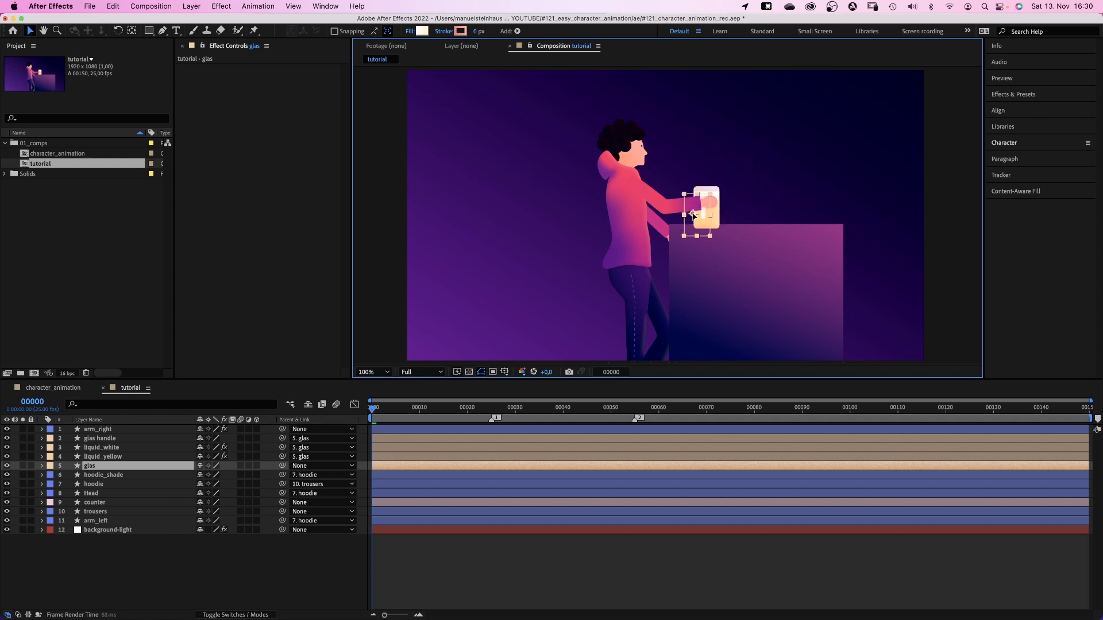
left_click_drag(702, 211, 712, 204)
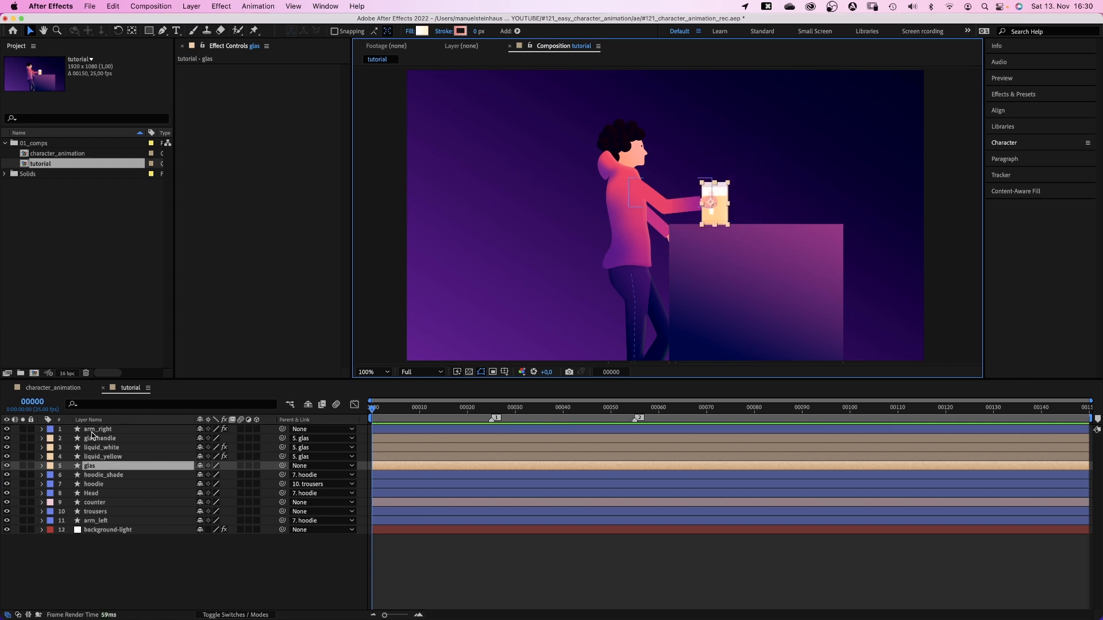
left_click(97, 429)
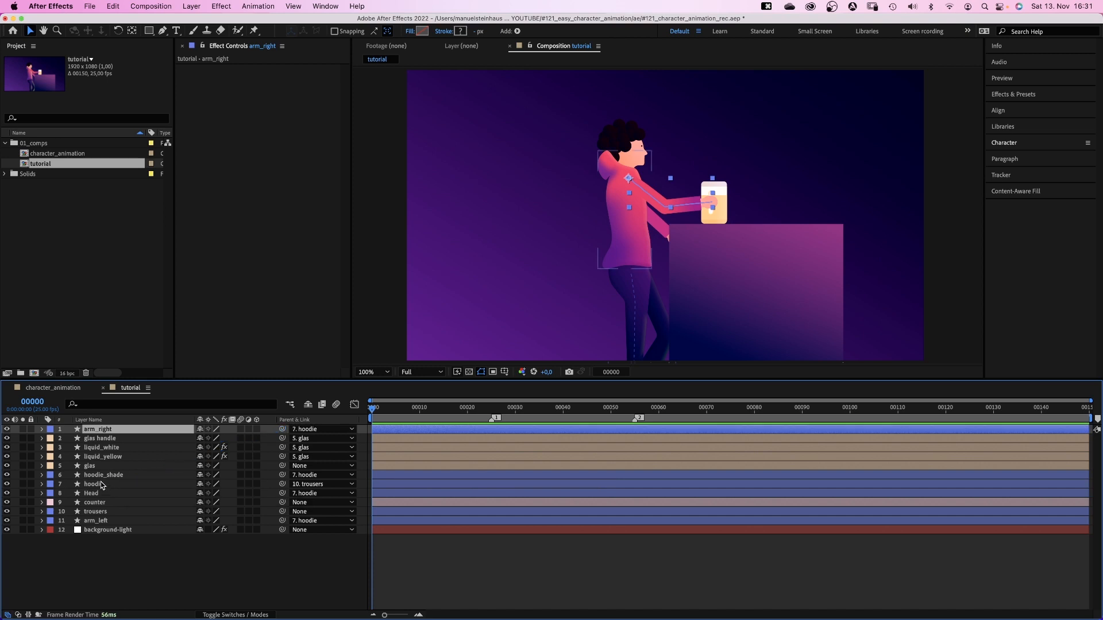
- Twirl open arm_right's contents, test-move the rig via trousers, and undo the move
left_click(41, 429)
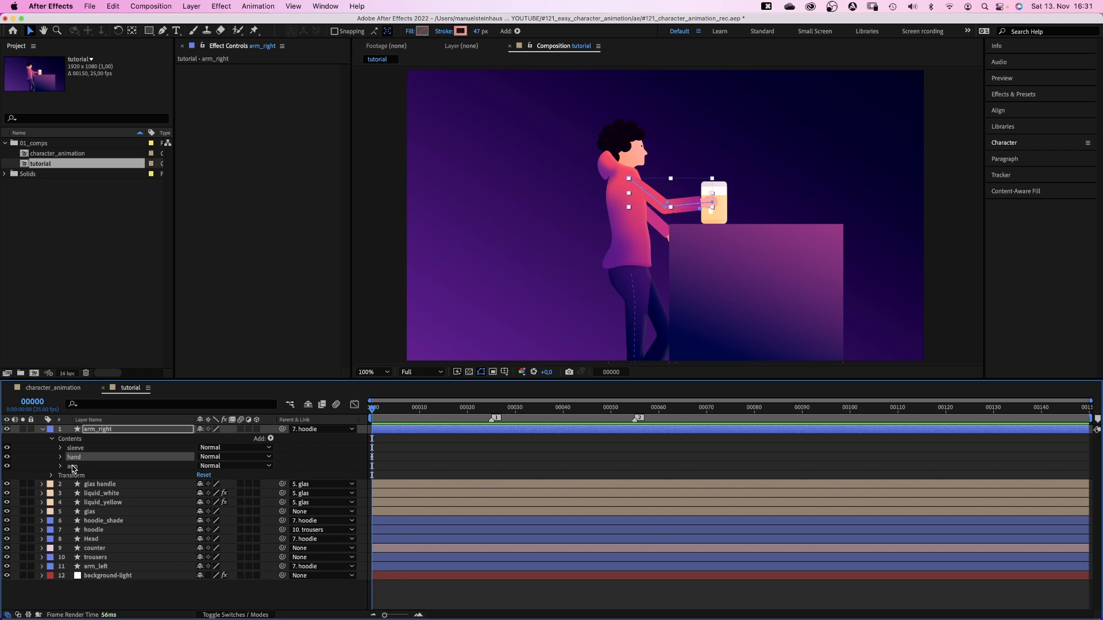
left_click(60, 448)
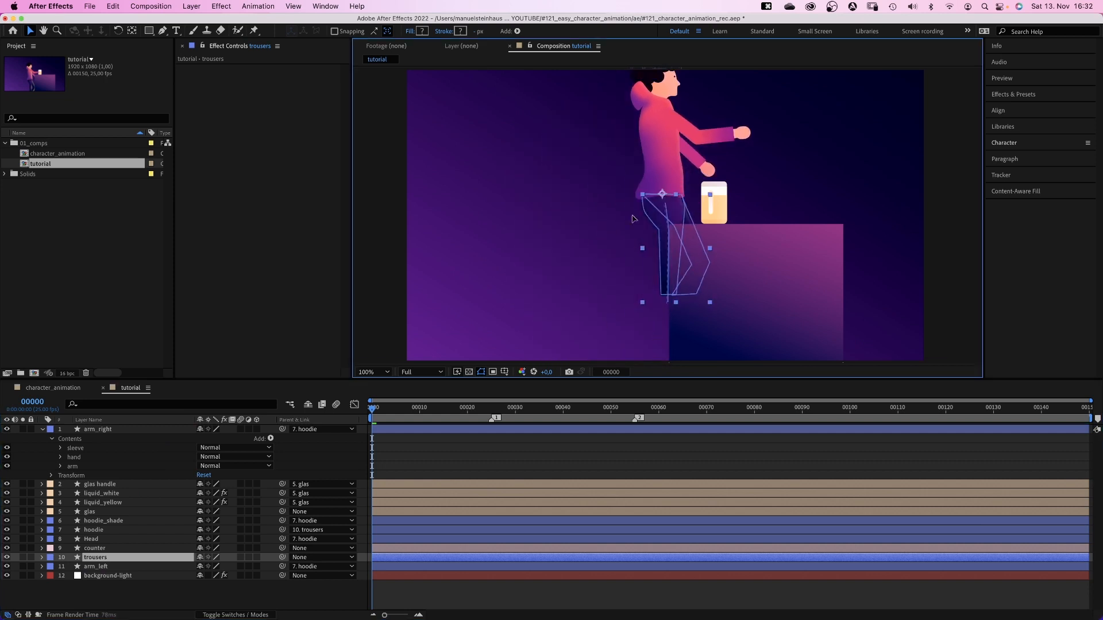
key("cmd+z")
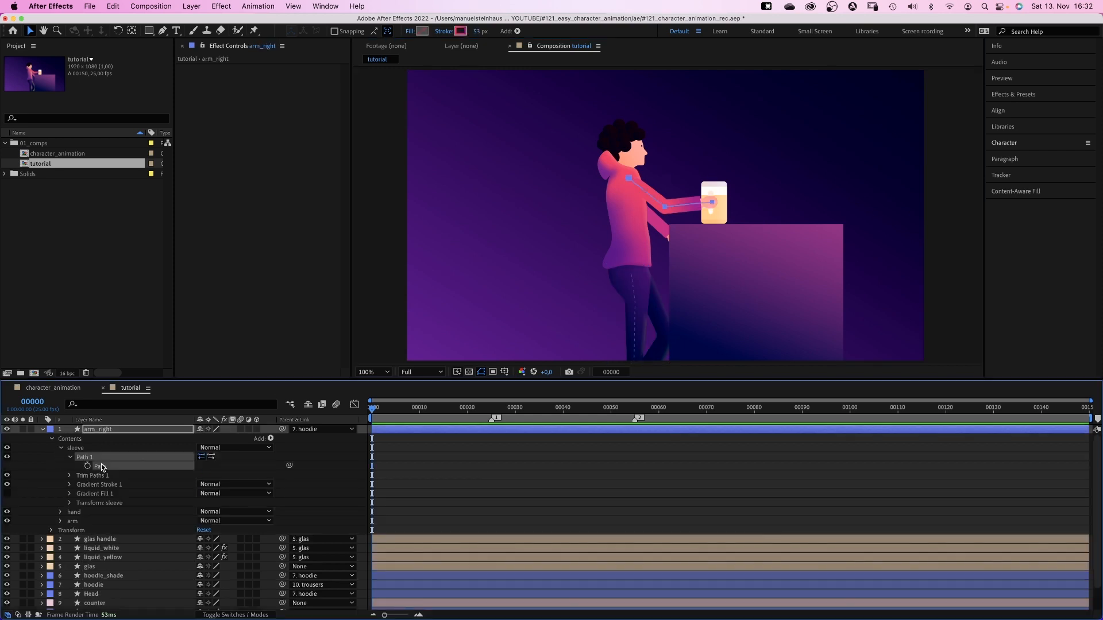
- Run Create Nulls From Paths.jsx with Points Follow Nulls on the sleeve path
left_click(324, 6)
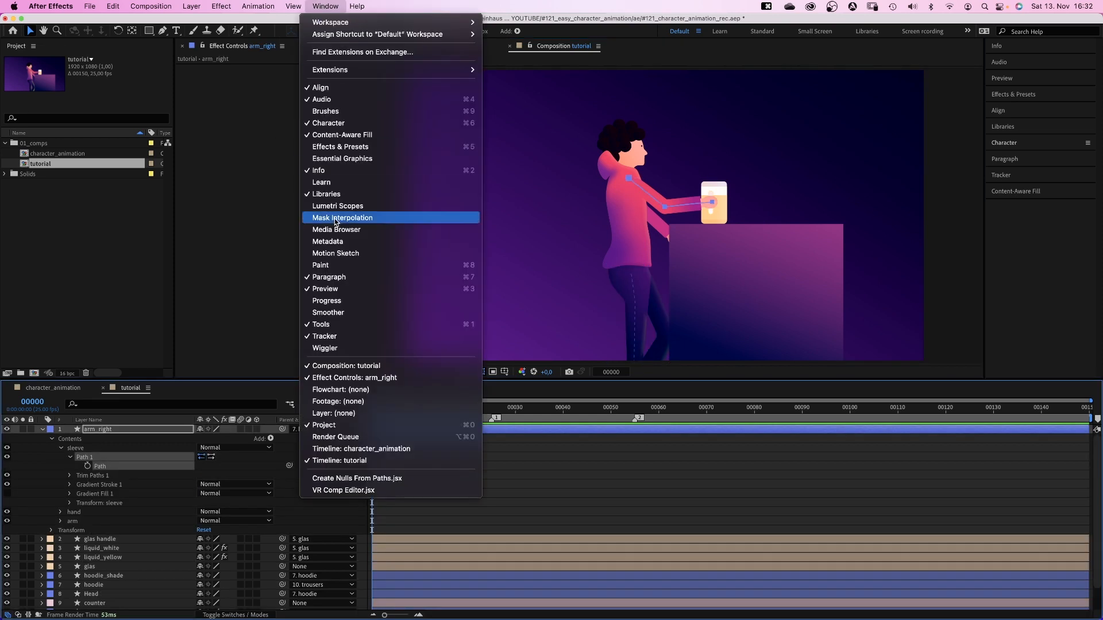
left_click(357, 478)
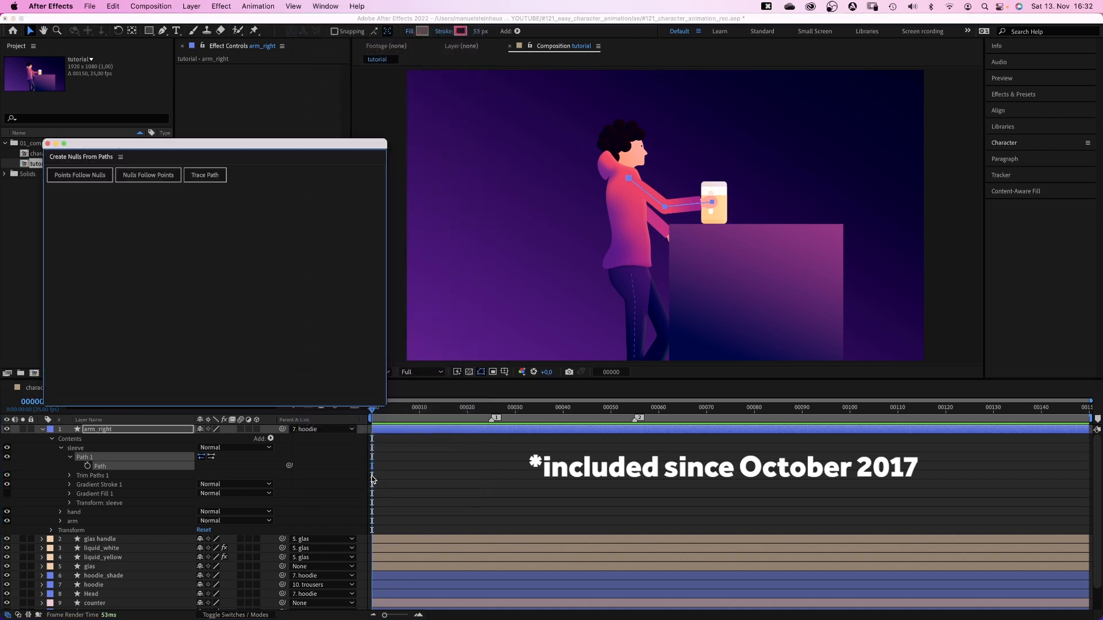
left_click(79, 175)
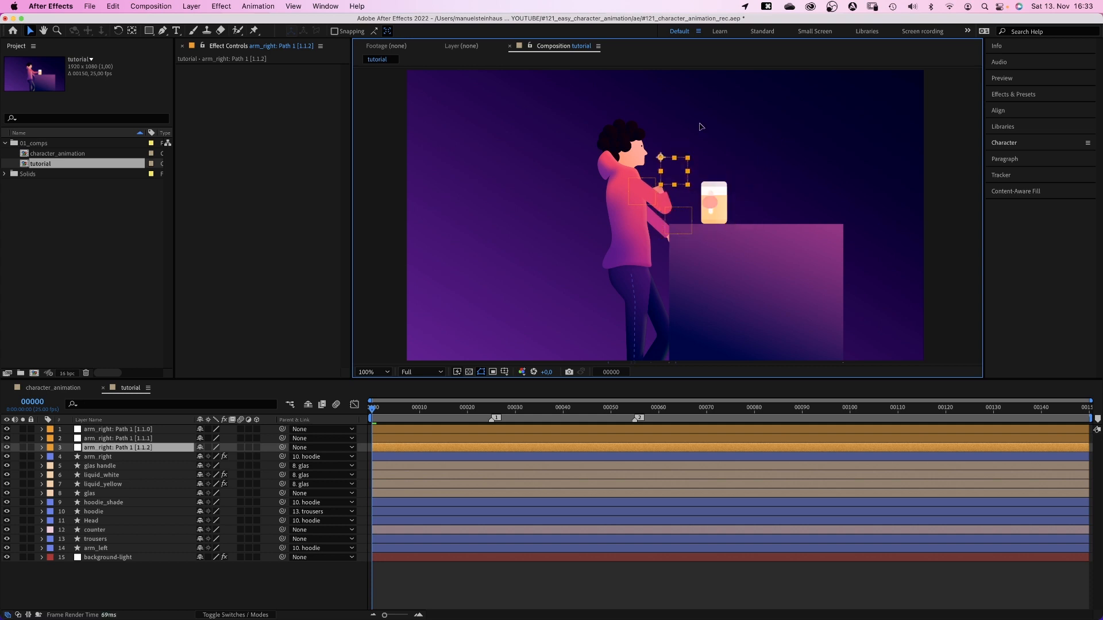
key("cmd+z")
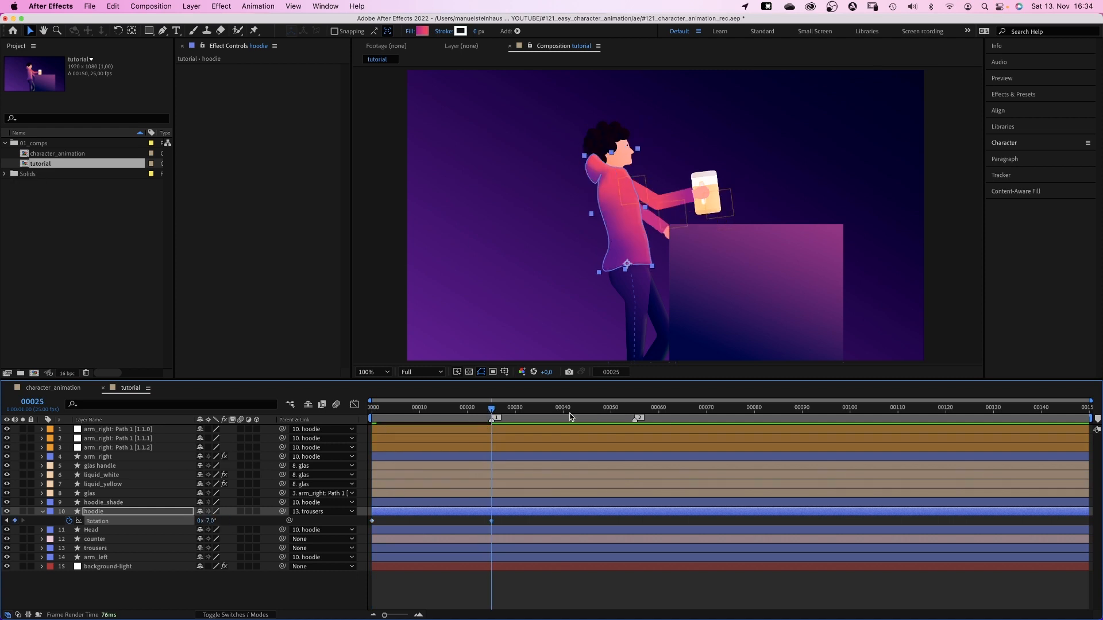
- Set hoodie rotation to -8, then key head rotation -18° at frame 25 and -21° at frame 55
left_click(634, 407)
type("-8")
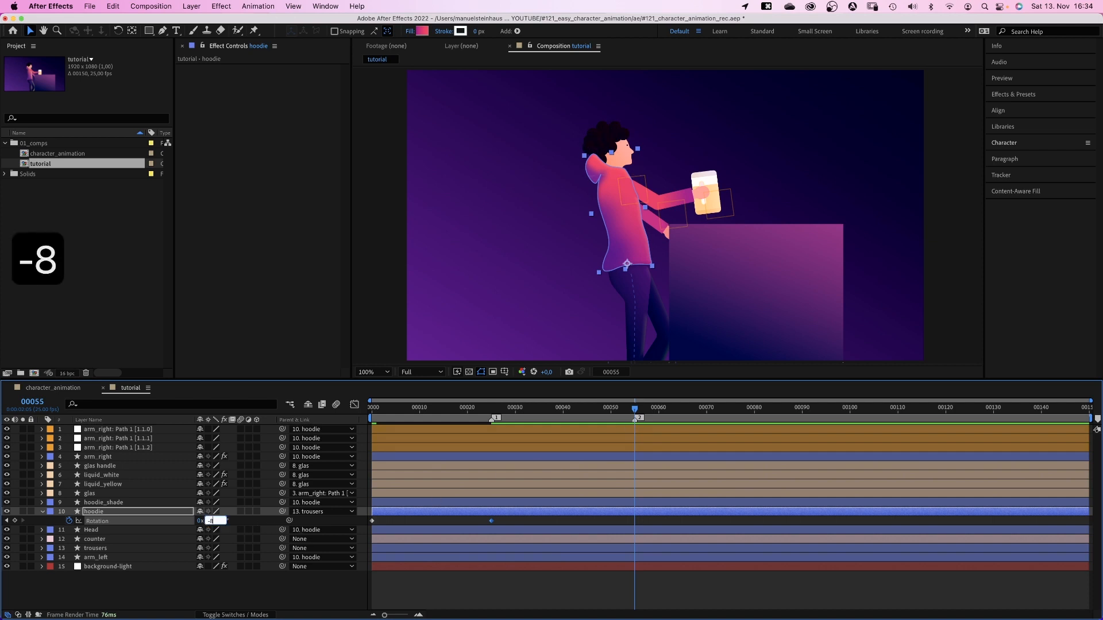
key("Home")
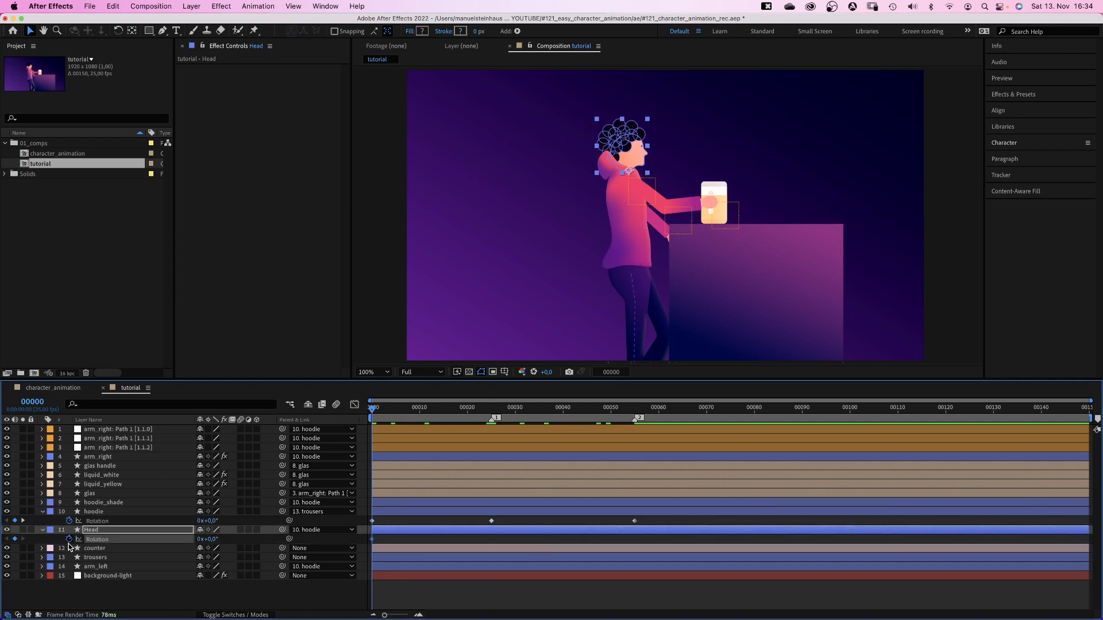
left_click(491, 407)
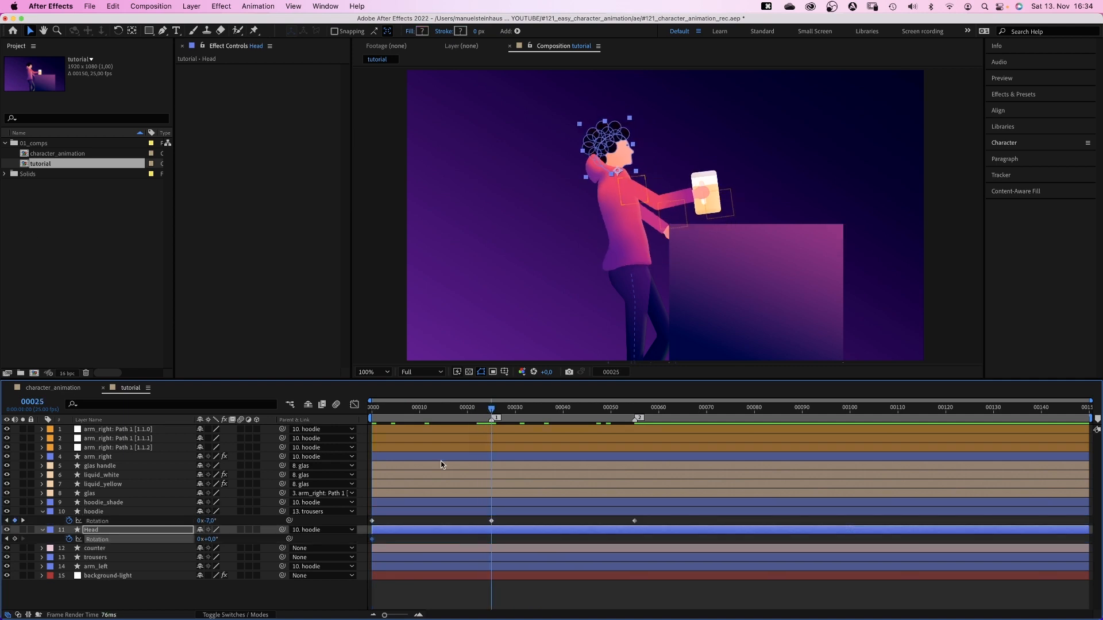
type("-18")
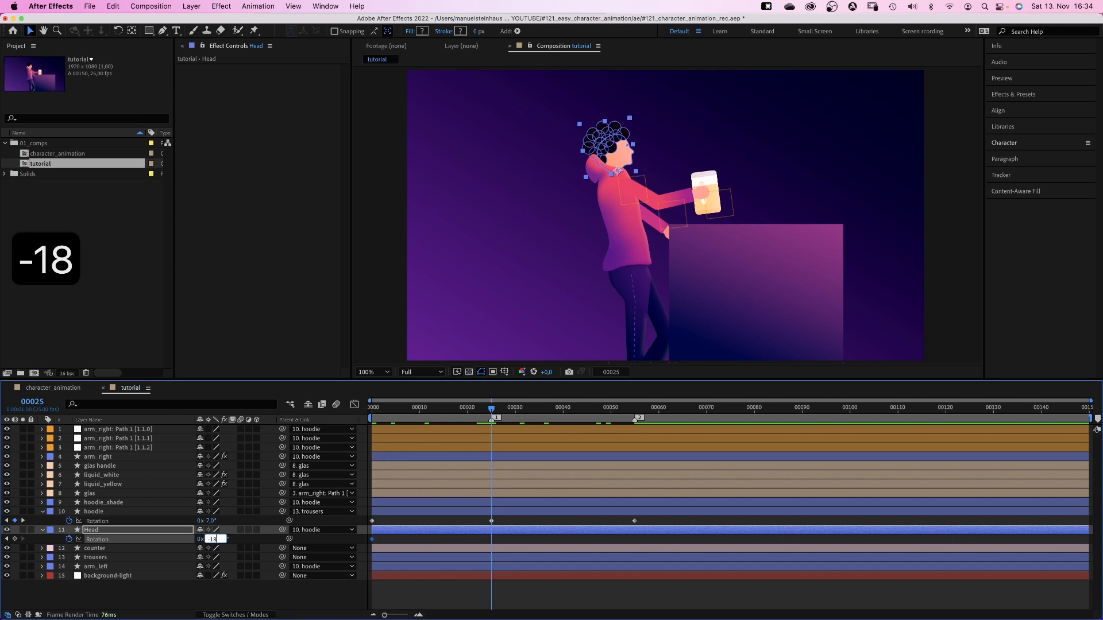
left_click(520, 407)
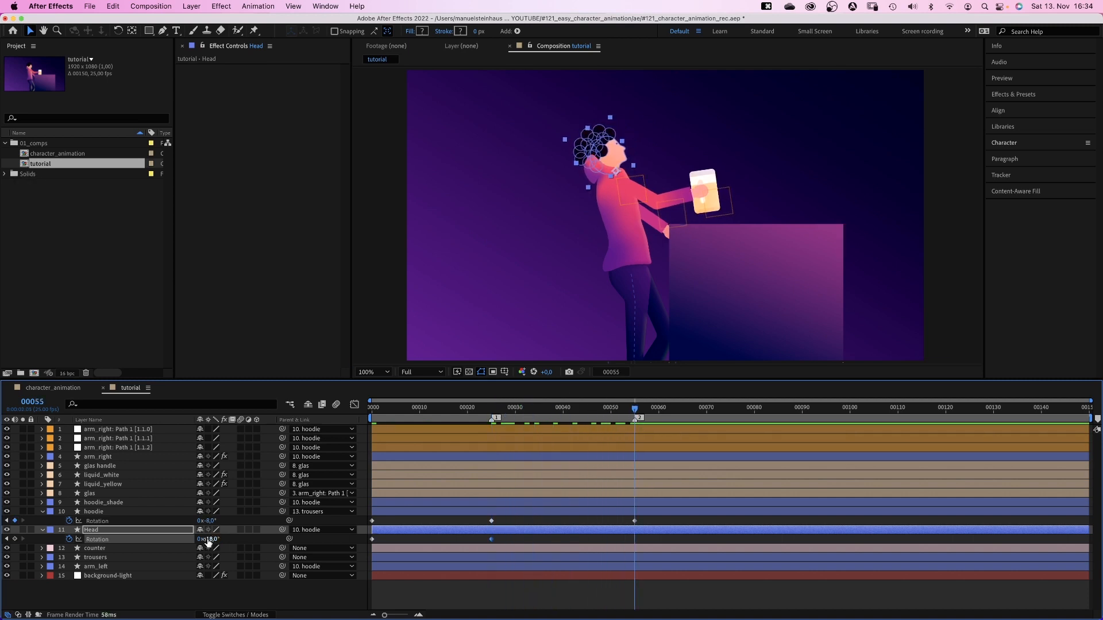
type("-21")
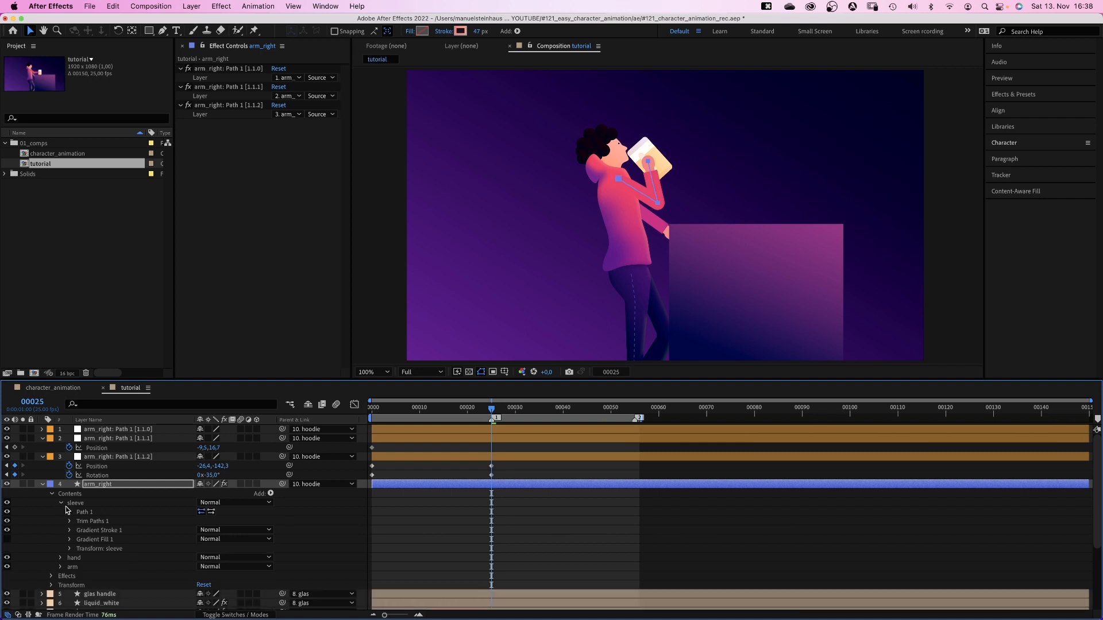
- Collapse arm_right's contents once the glass reaches the mouth at frame 25
left_click(60, 502)
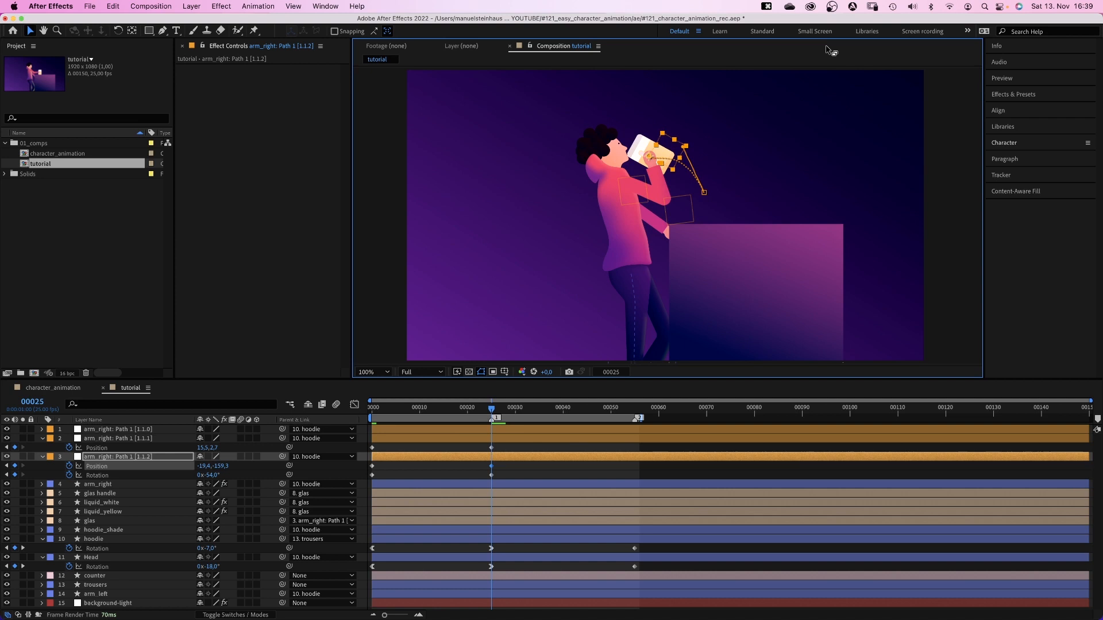
- Move the playhead to frame 55 for the end pose
left_click(372, 371)
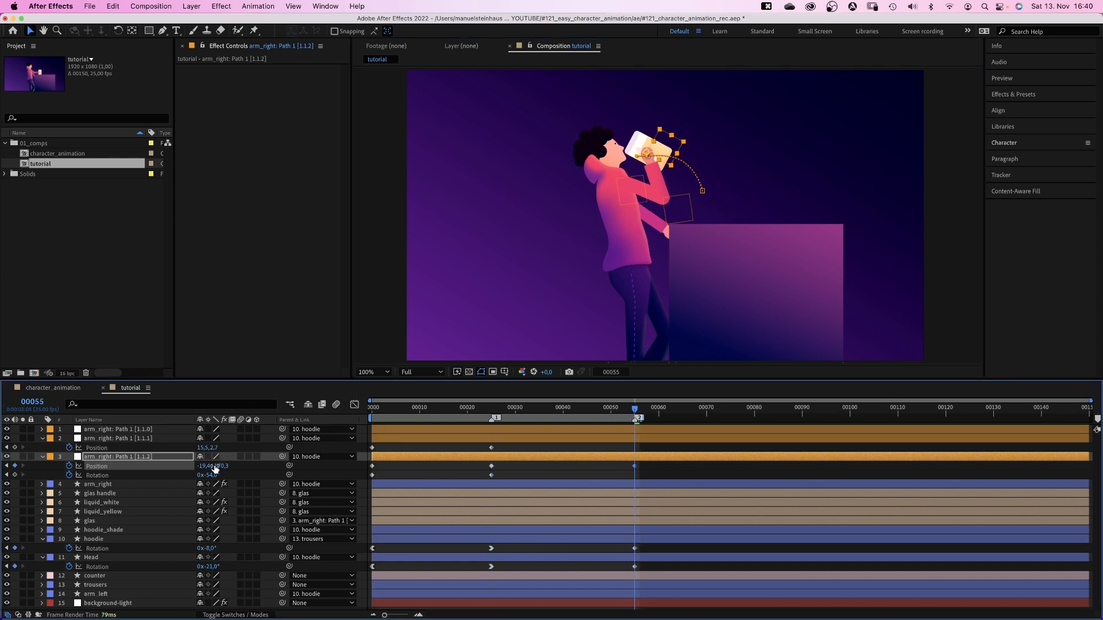
- Adjust the arm_right Path 1 controller's position for the frame-55 end pose
left_click(117, 438)
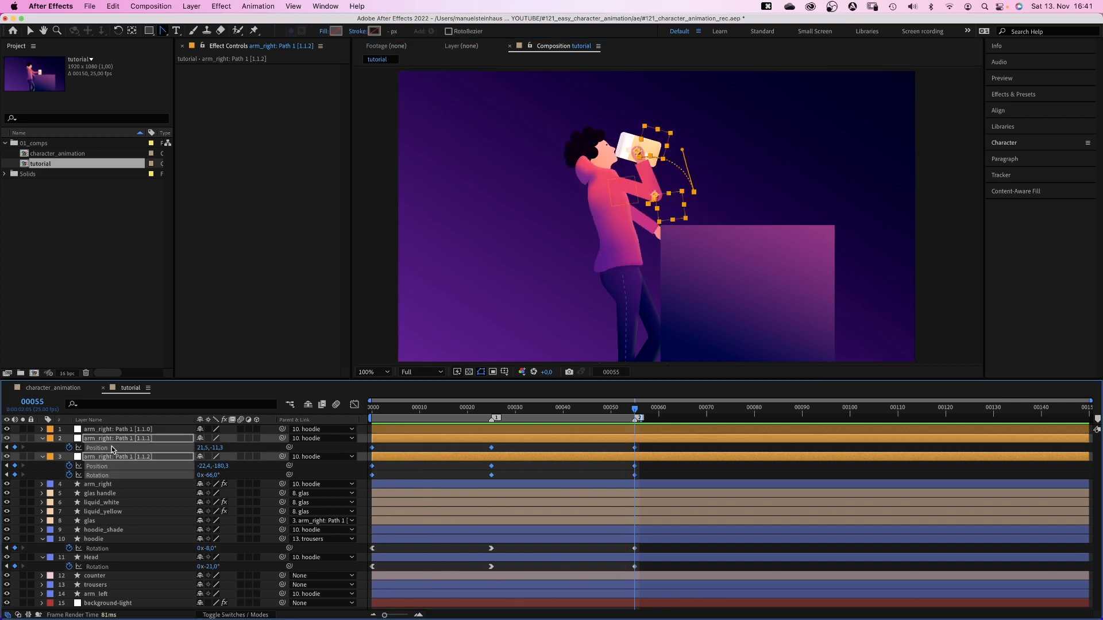
- Select all Position keyframes of the arm controller for Easy Ease
left_click(354, 404)
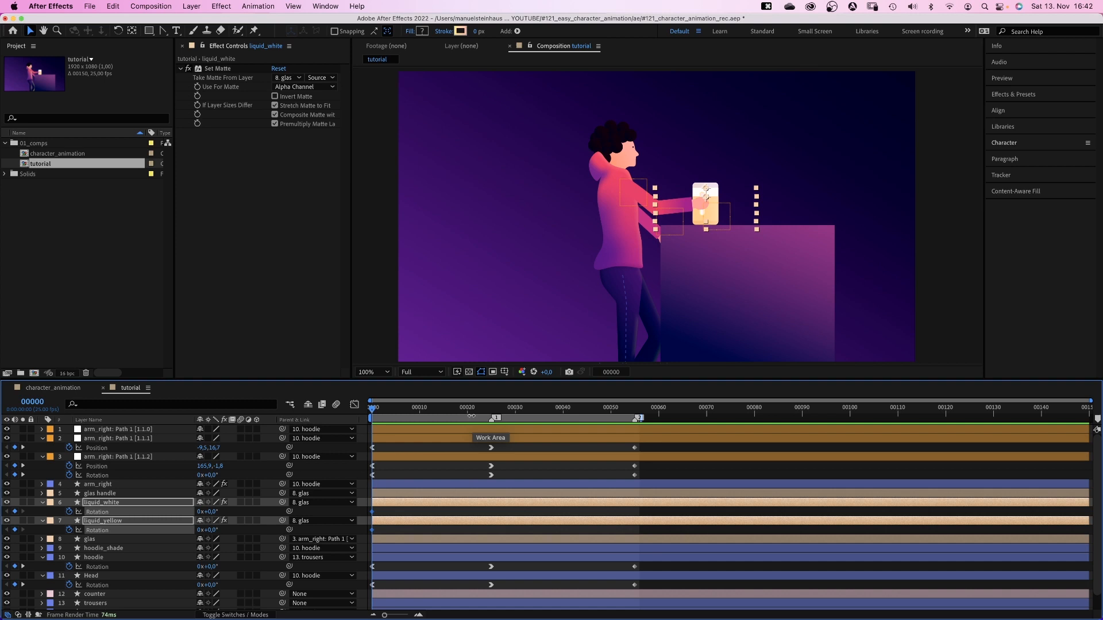
- Key the liquid layers at frames 25 and 55, ending rotations at 66° and 62°, and show their speed graph
left_click(492, 408)
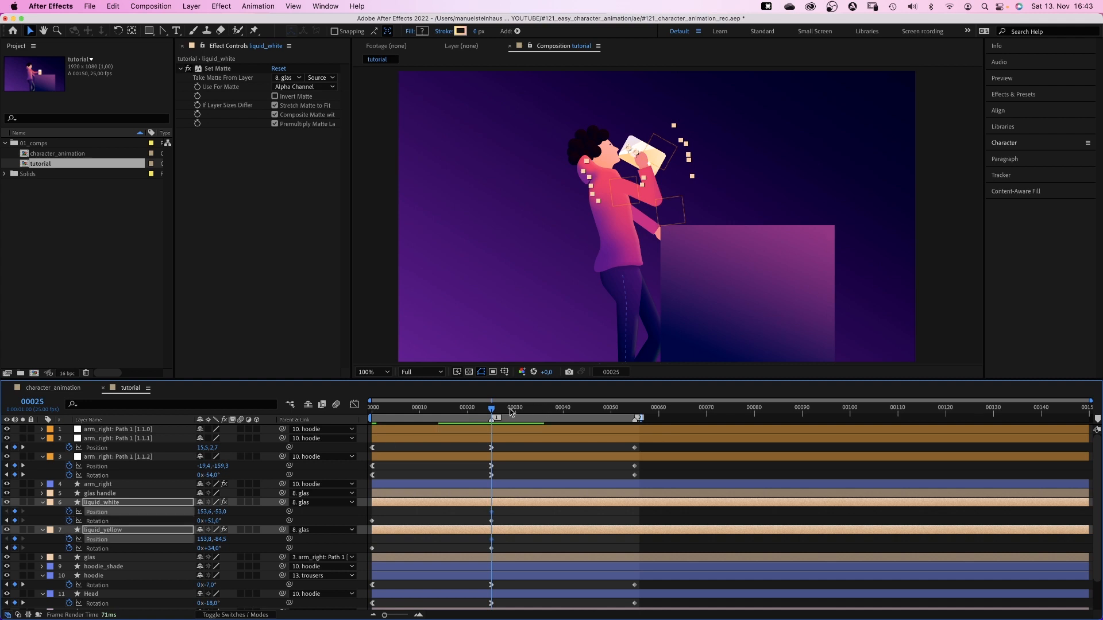
left_click_drag(492, 407, 633, 406)
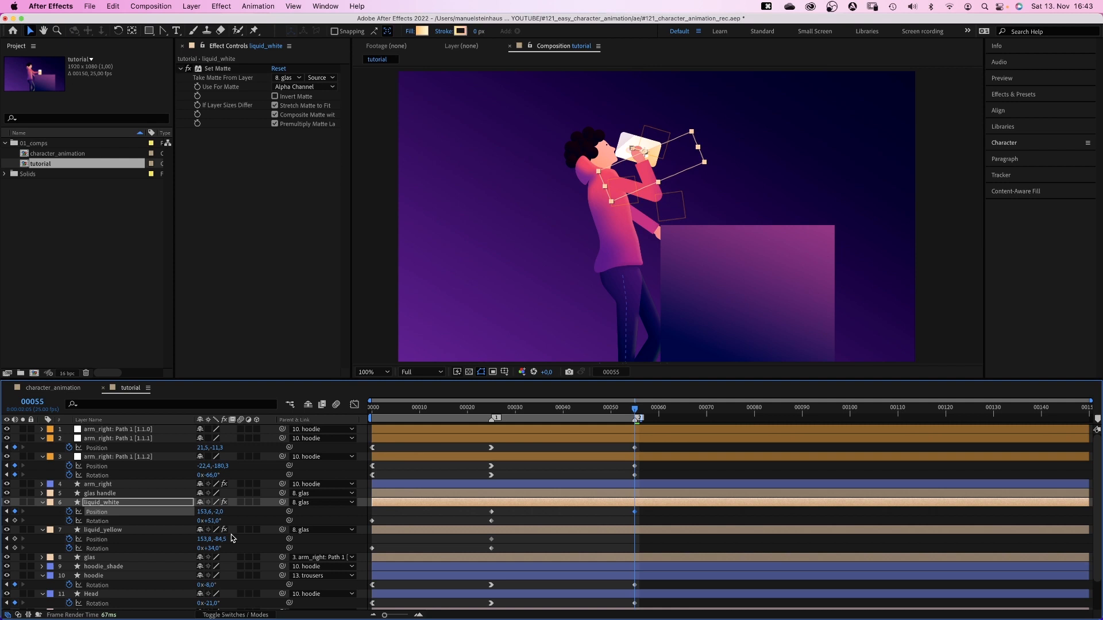
left_click(103, 529)
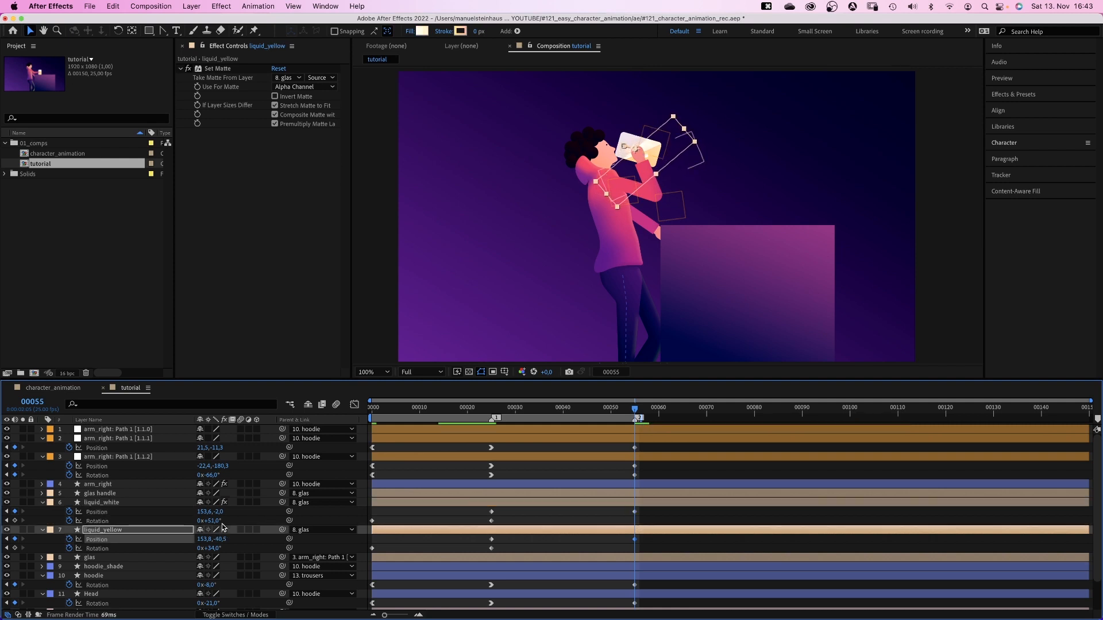
left_click(103, 502)
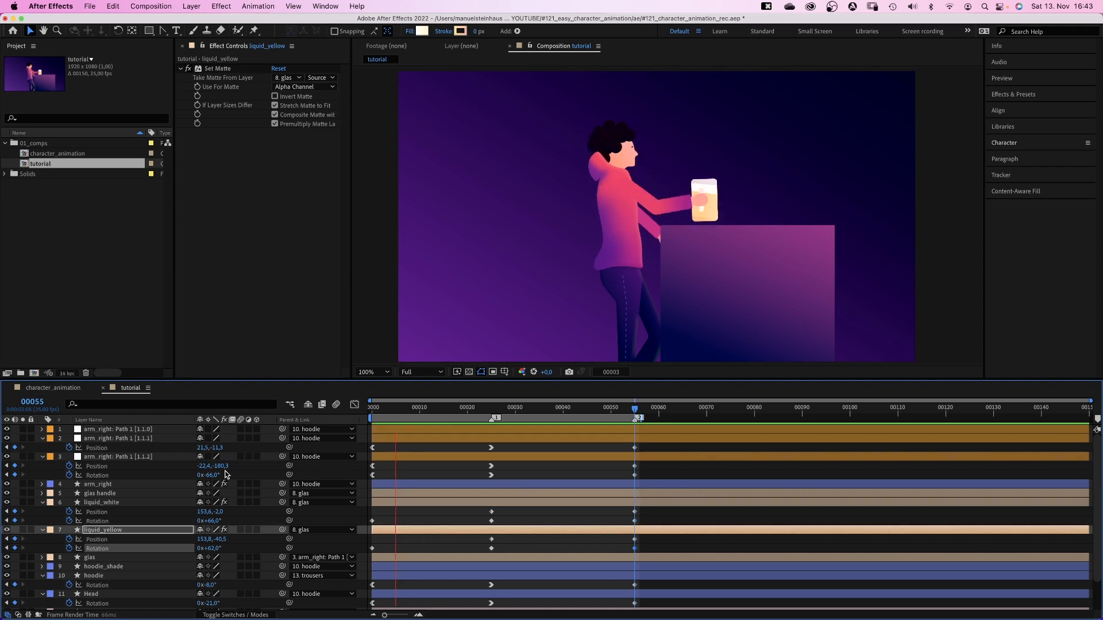
left_click(633, 406)
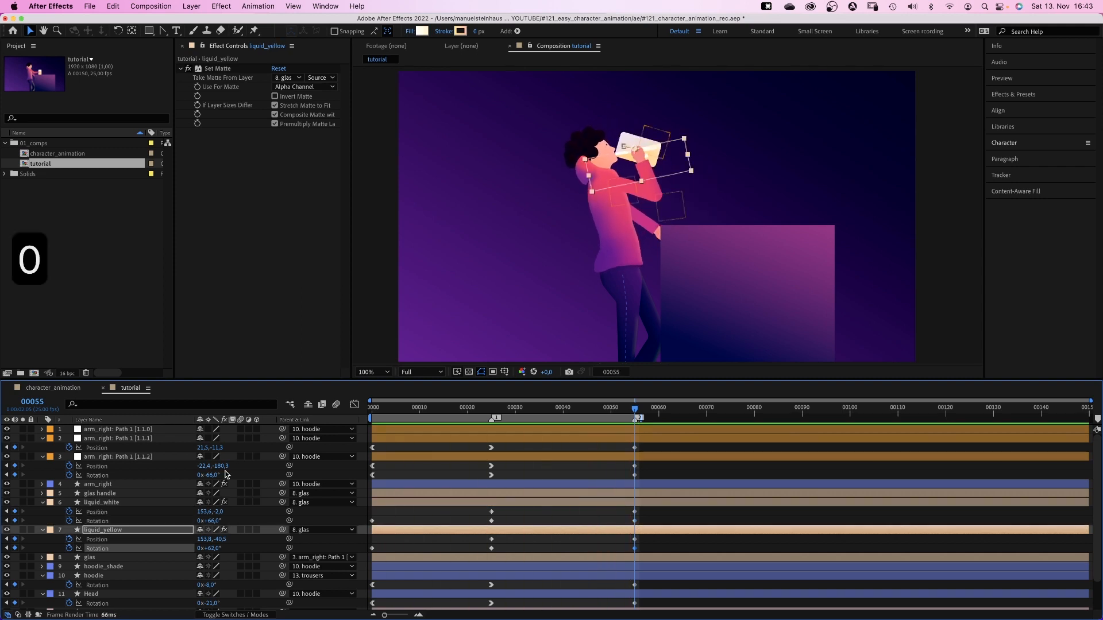
left_click(100, 502)
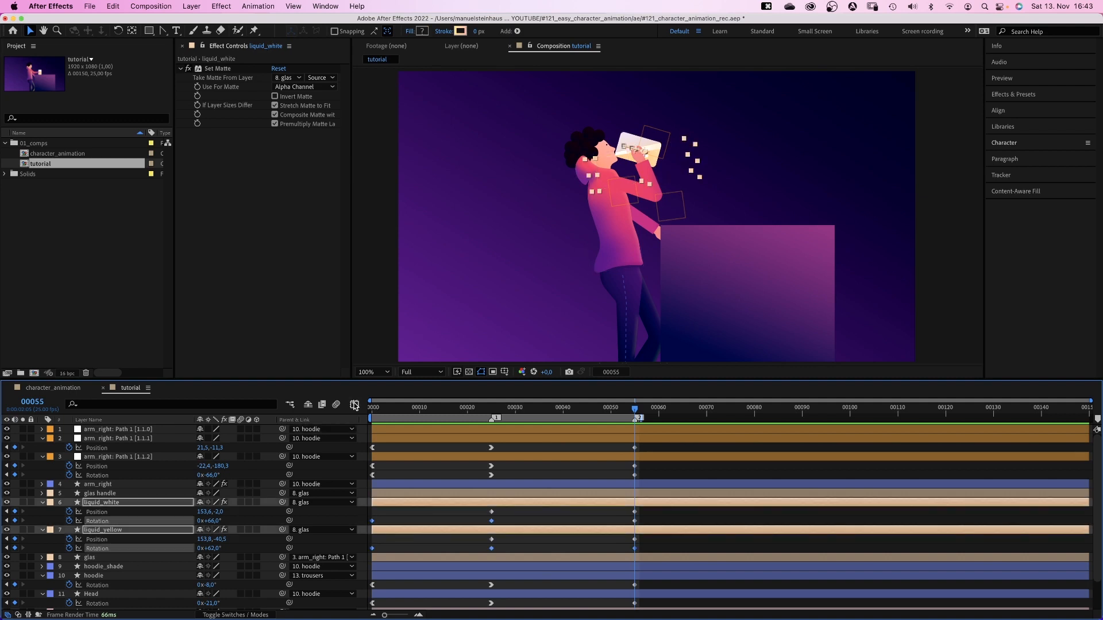
left_click(354, 404)
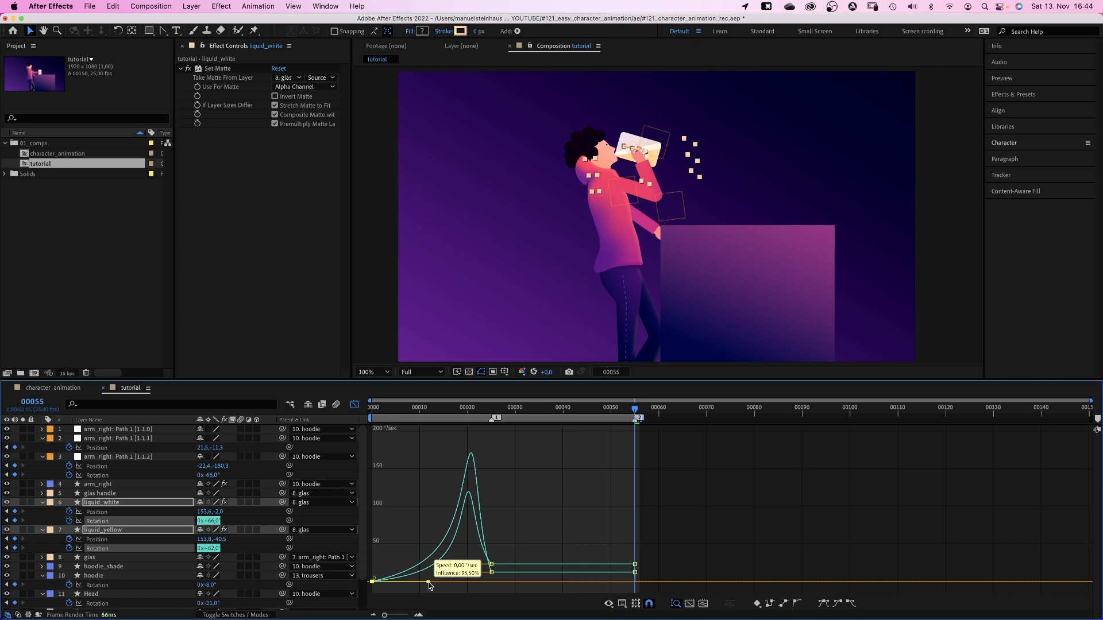
- Give the first liquid rotation keyframe about 95% influence, then scrub near frame 21 to check the tip
left_click(103, 529)
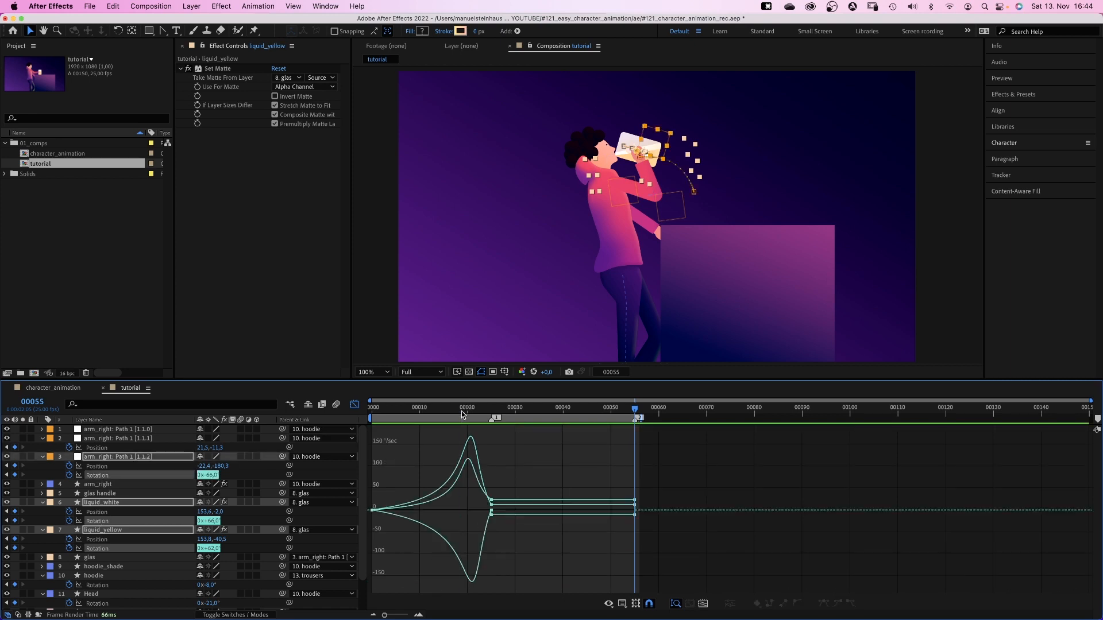
left_click(471, 407)
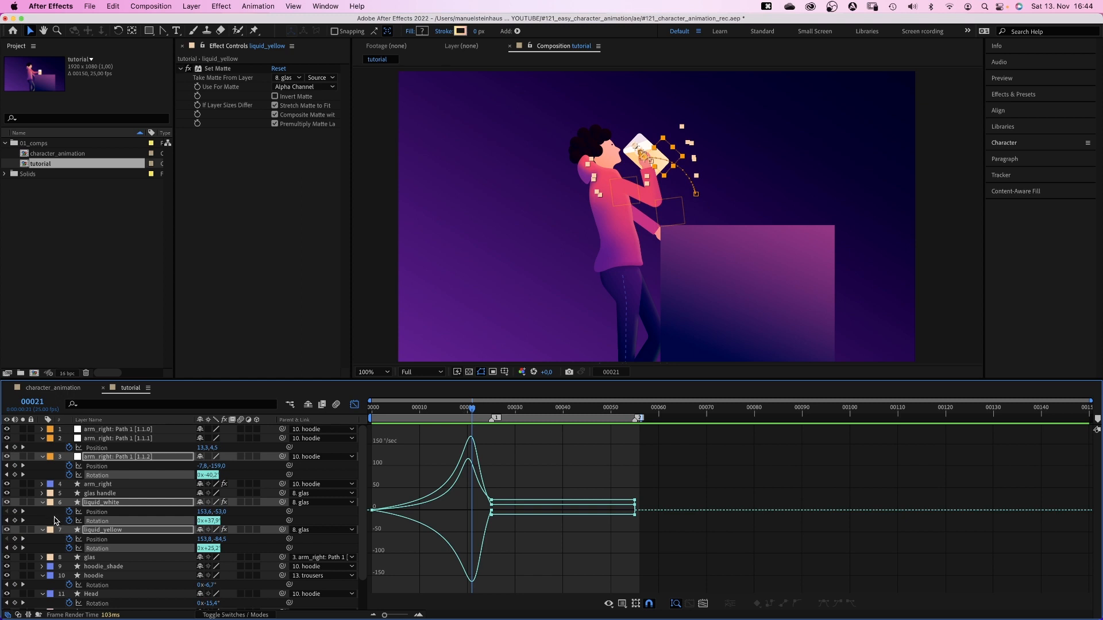